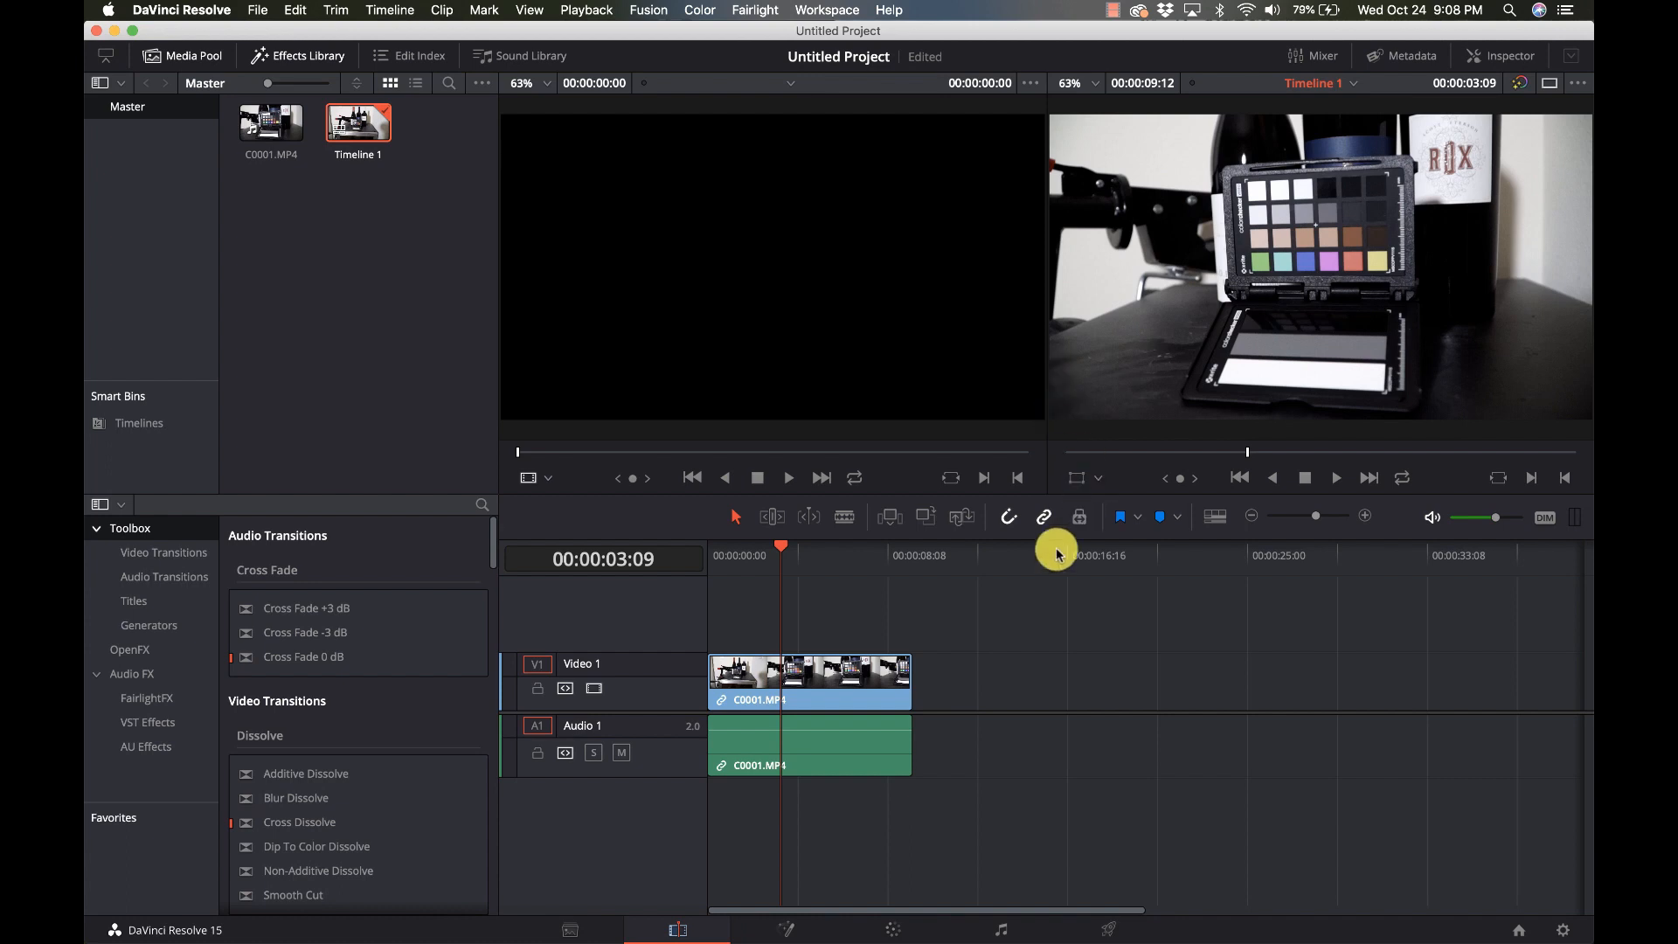
pyautogui.moveTo(893, 928)
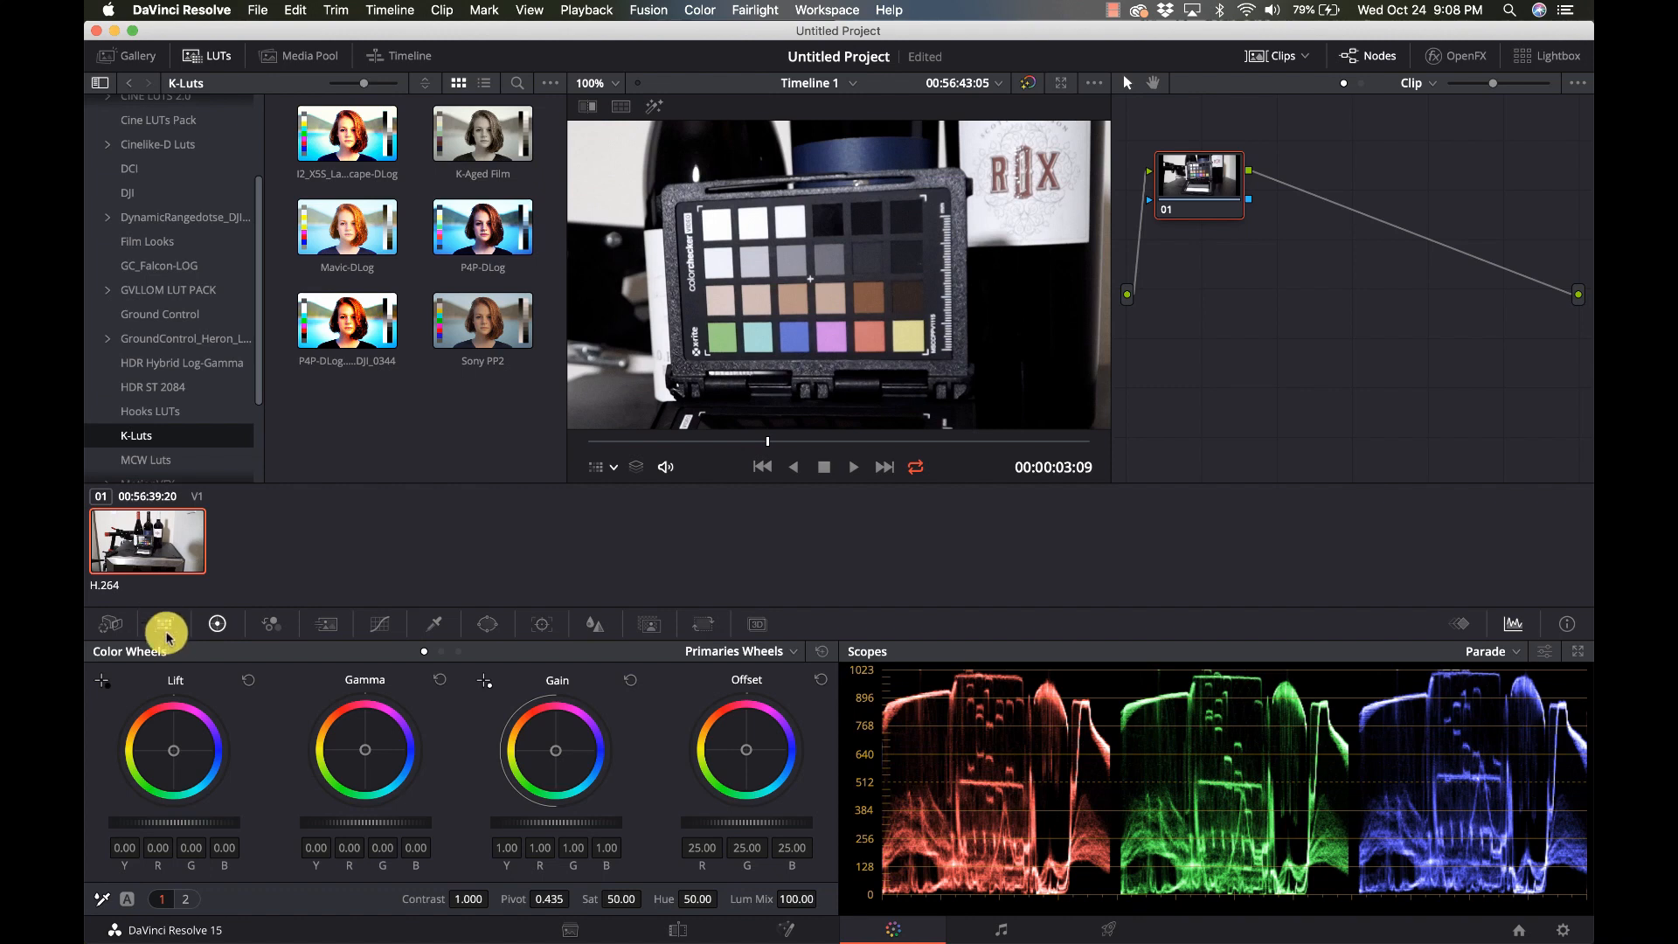
pyautogui.moveTo(166, 624)
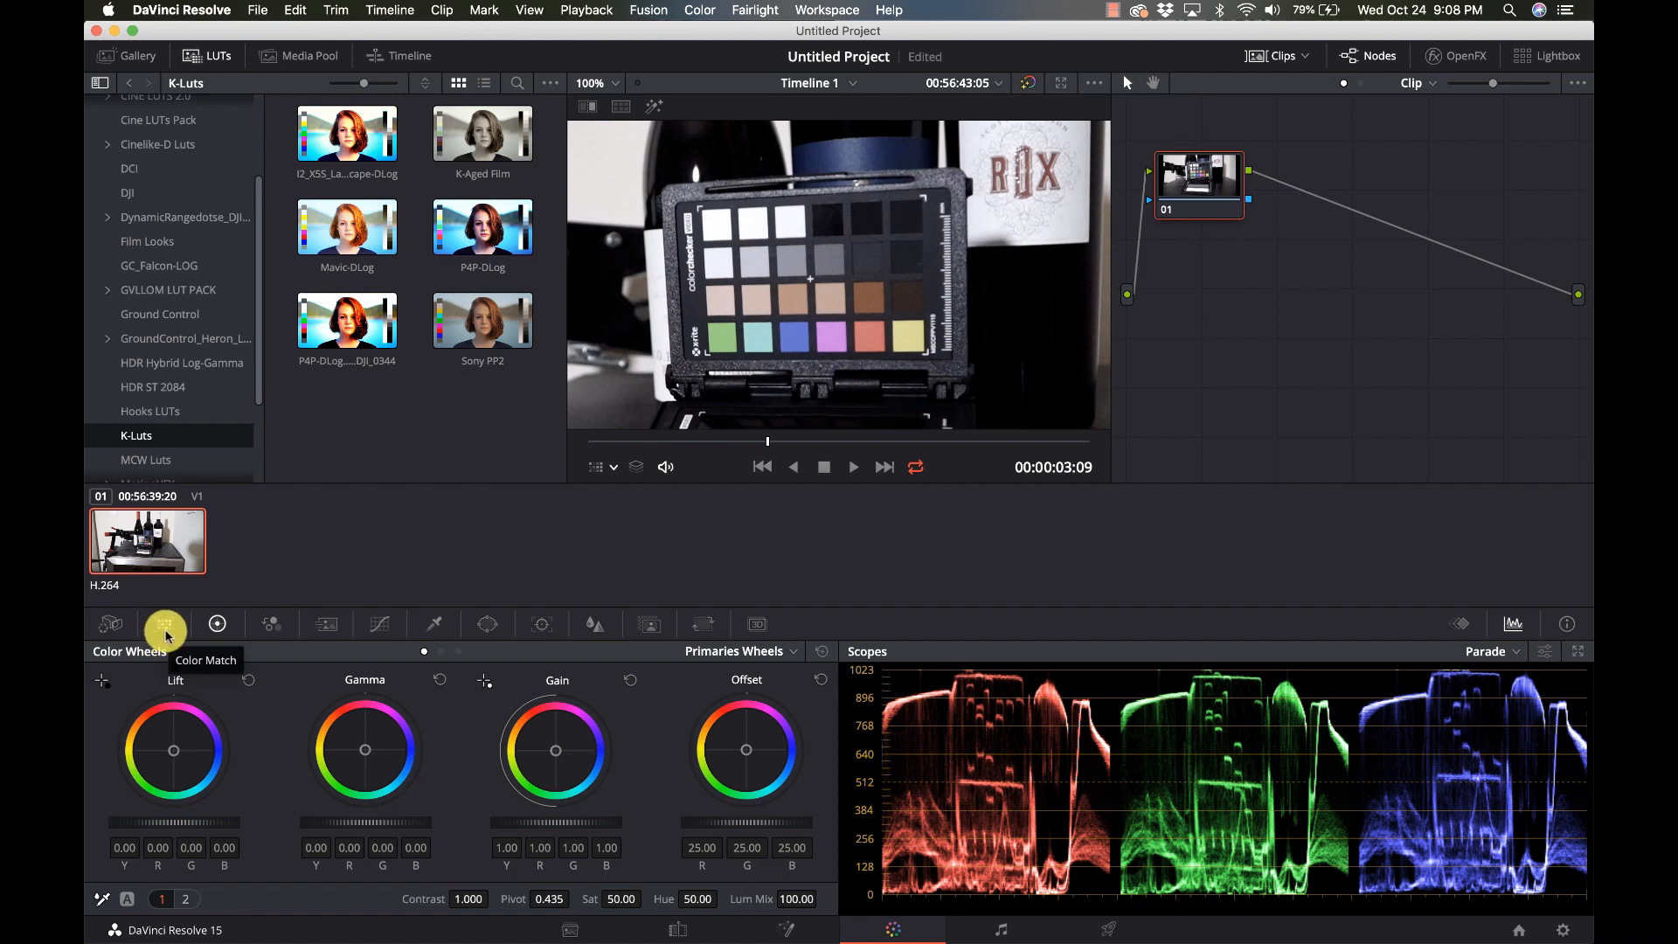
# Step: Show the Color Match palette and lay the Color Chart overlay grid over the clip in the viewer
pyautogui.click(164, 624)
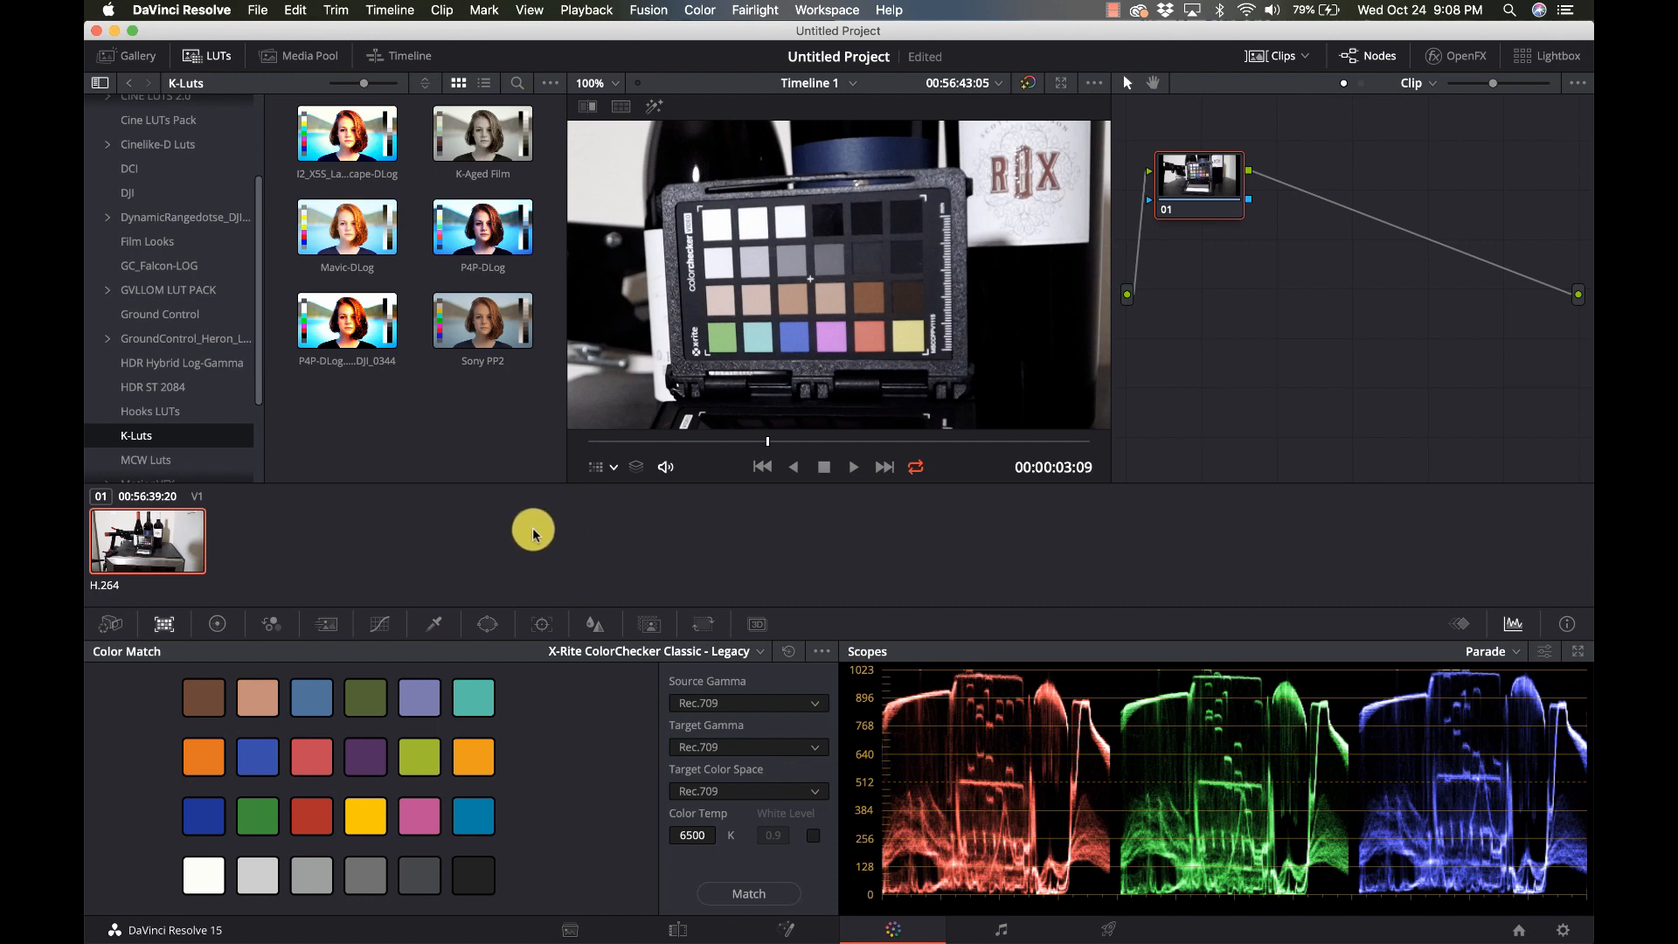
pyautogui.moveTo(649, 505)
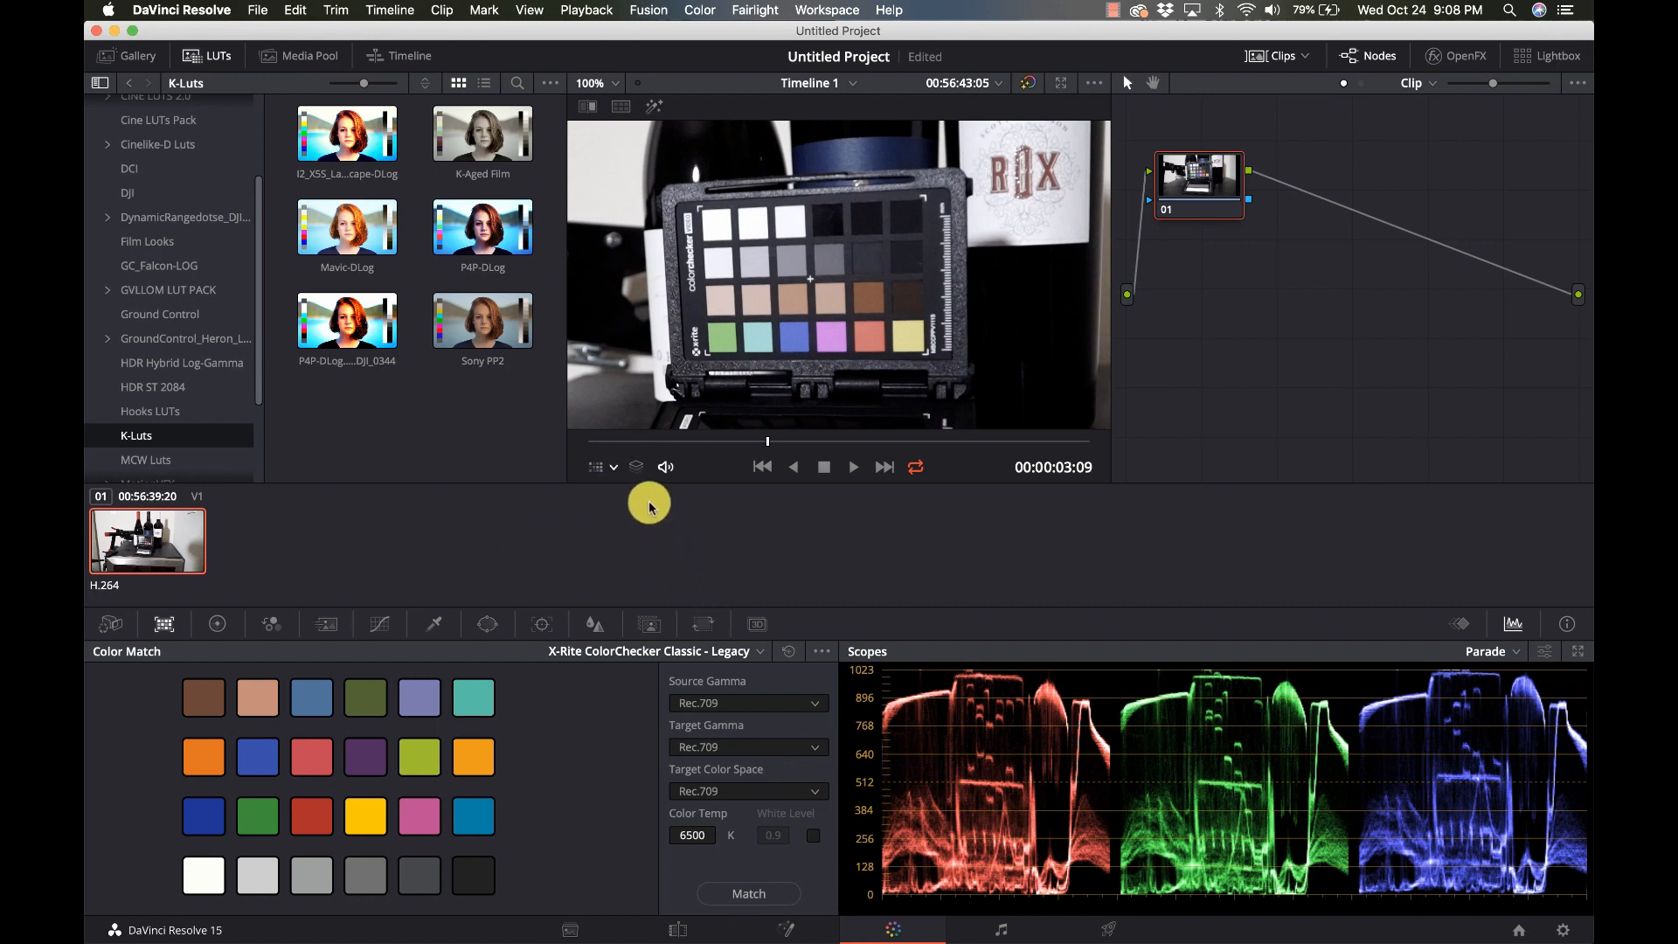
pyautogui.click(603, 467)
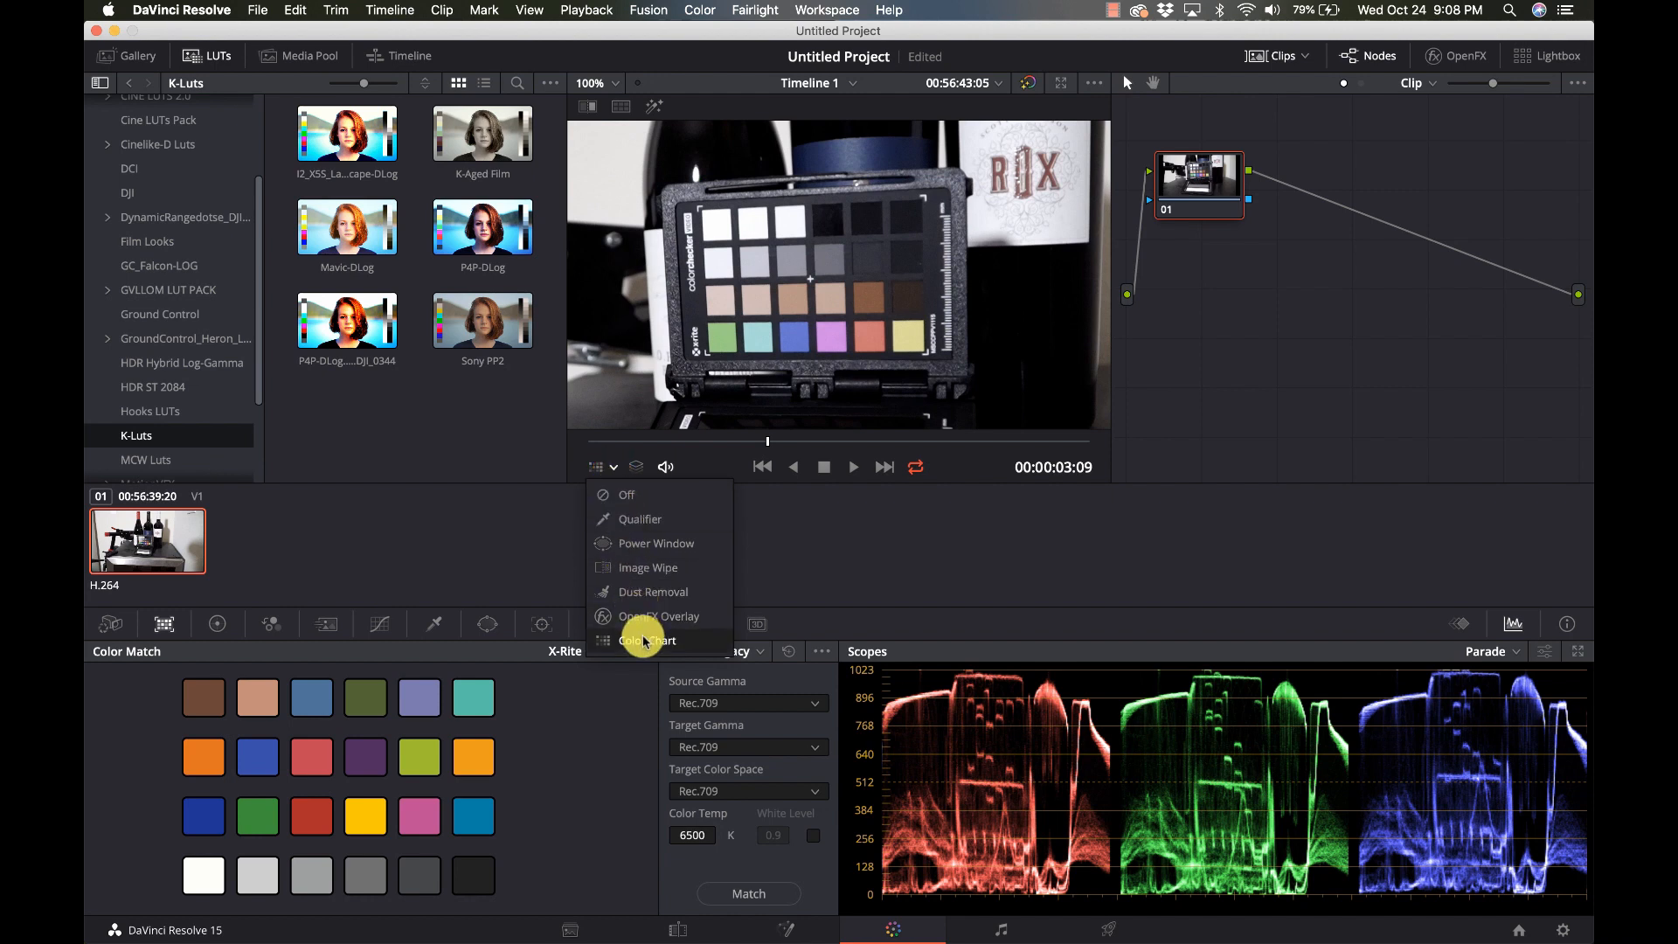
pyautogui.click(646, 639)
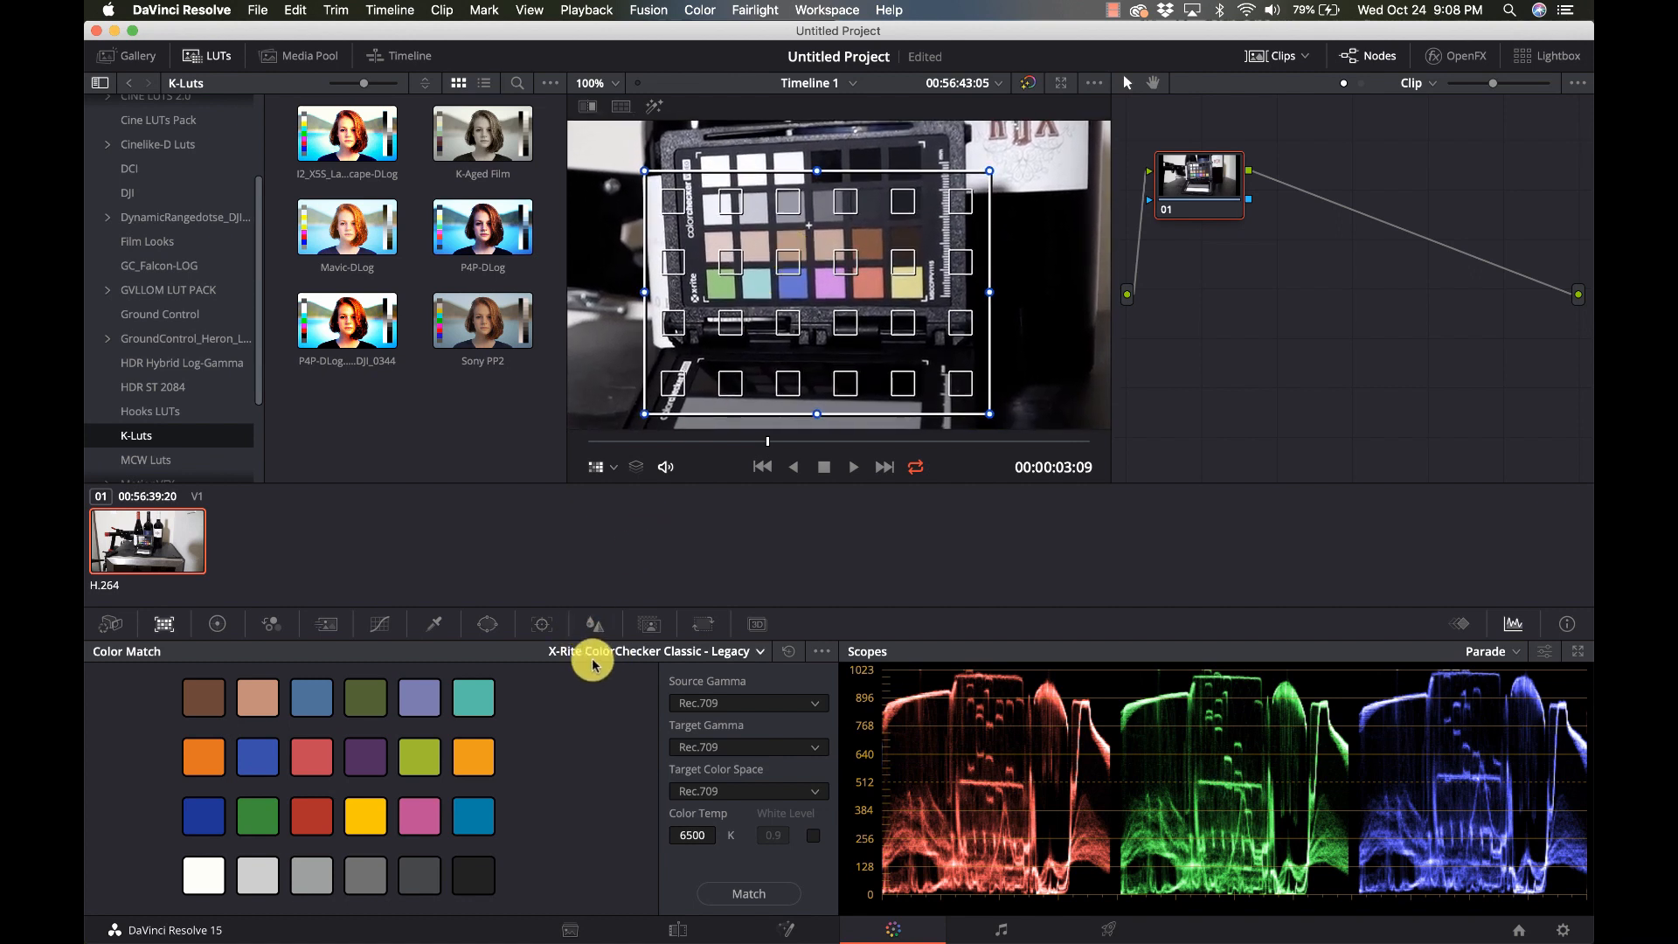
# Step: Choose X-Rite ColorChecker Passport Video as the reference chart type
pyautogui.click(762, 652)
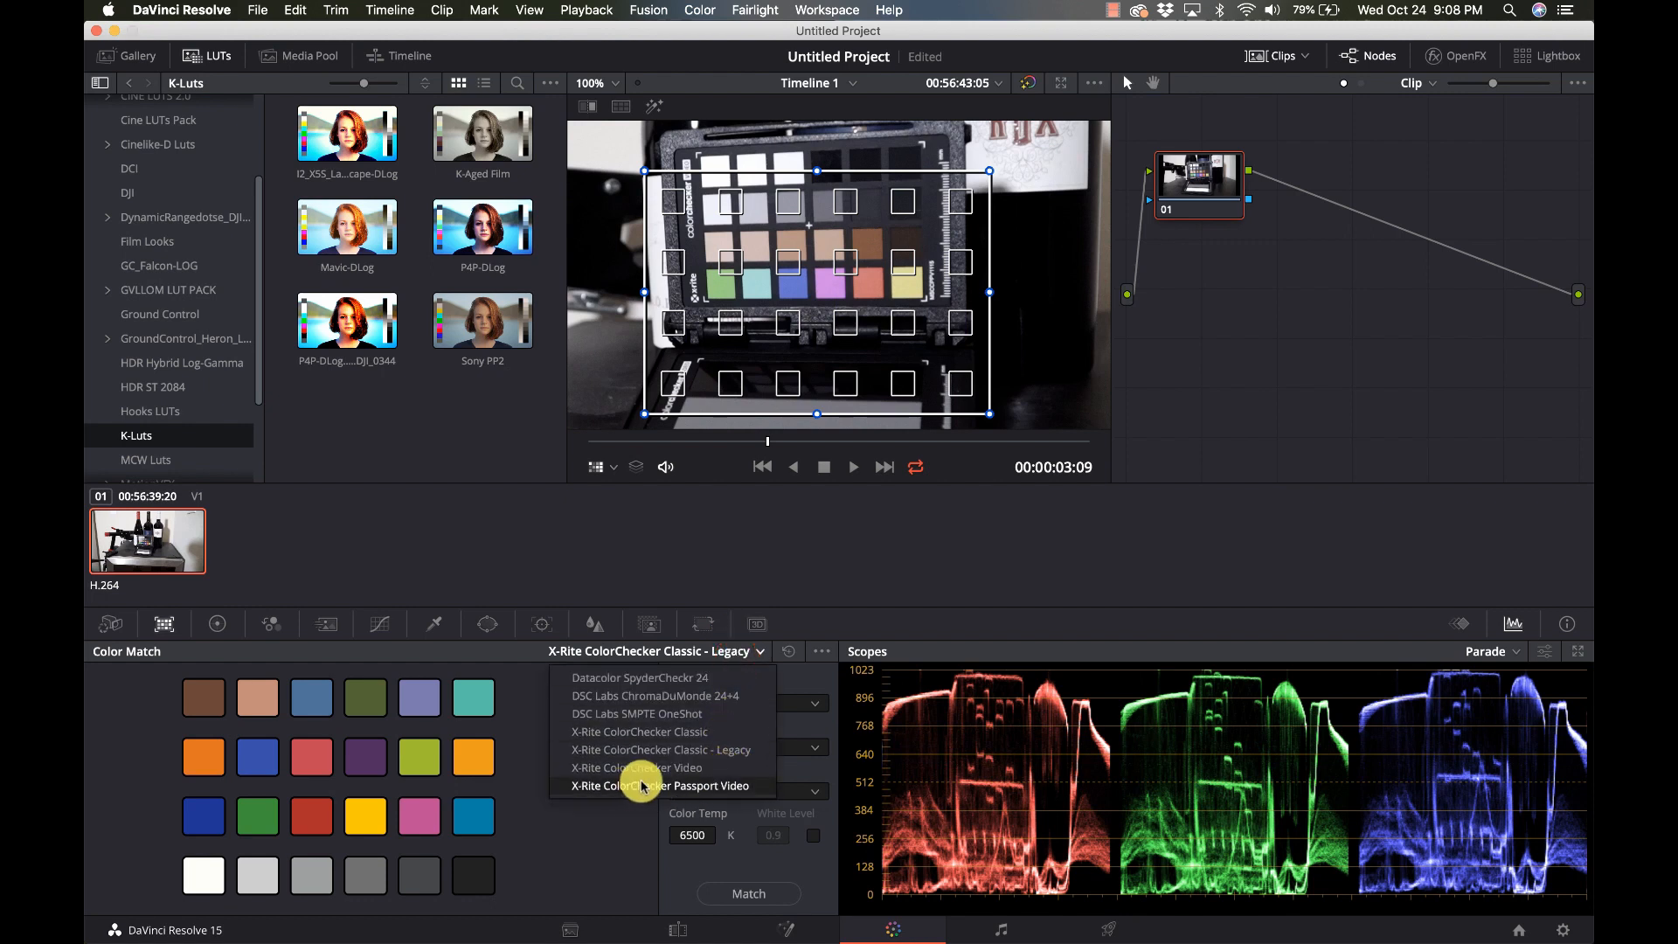
pyautogui.click(661, 785)
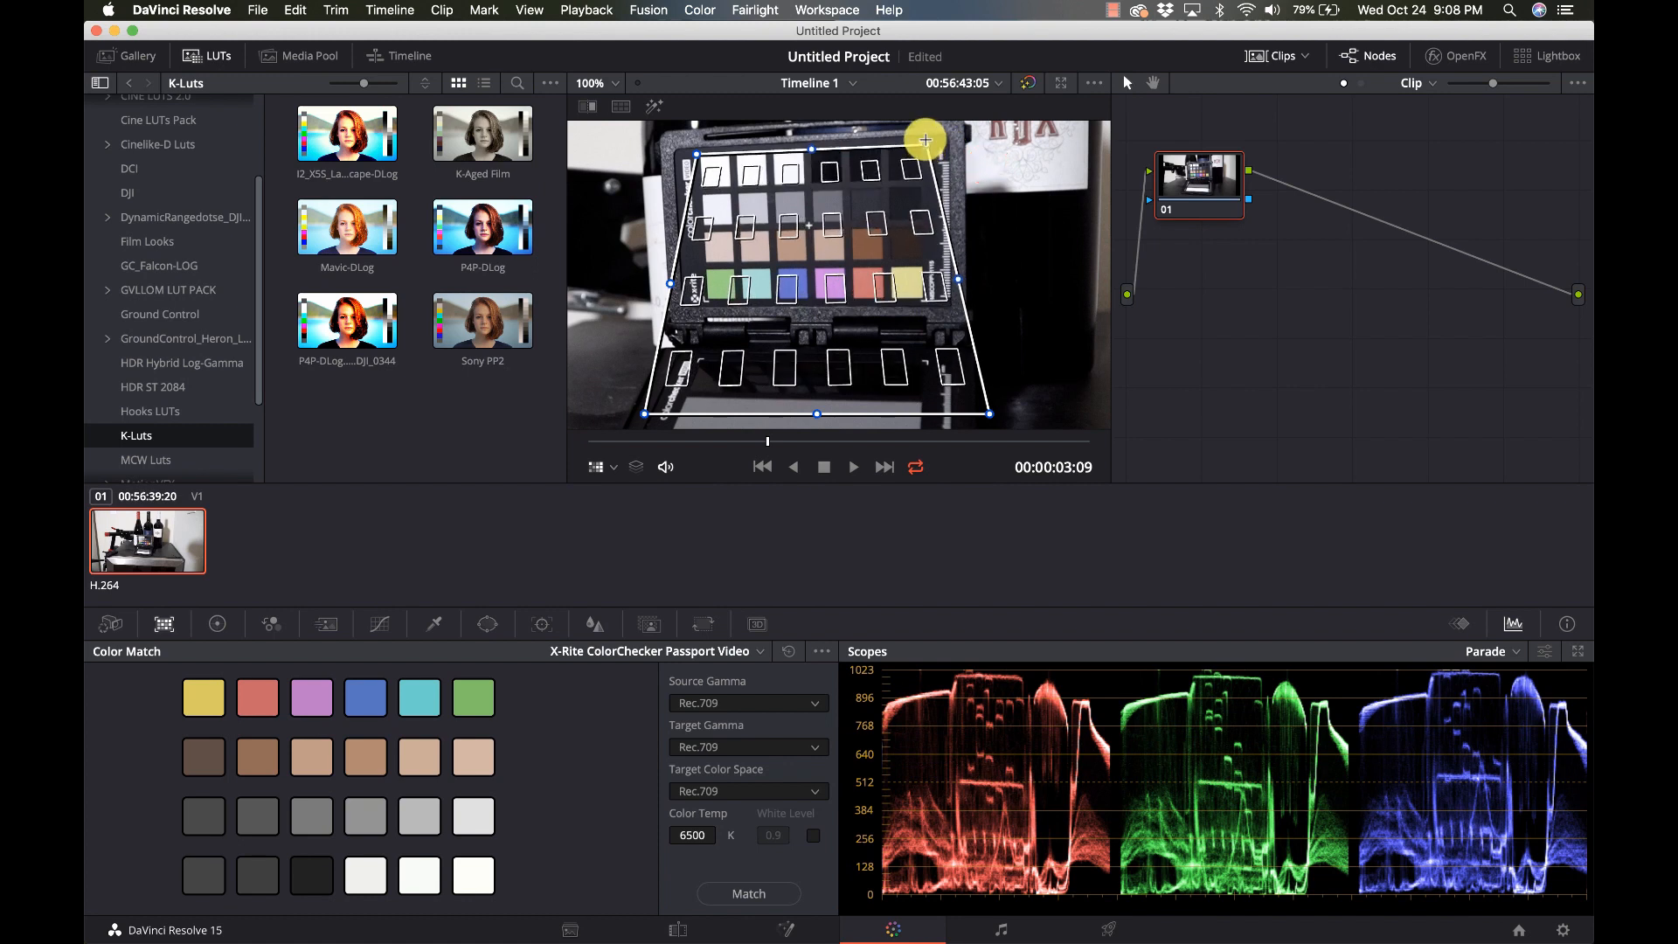
# Step: Drag the overlay's corner handles so every grid square sits over its ColorChecker patch
pyautogui.moveTo(923, 140); pyautogui.dragTo(982, 409)
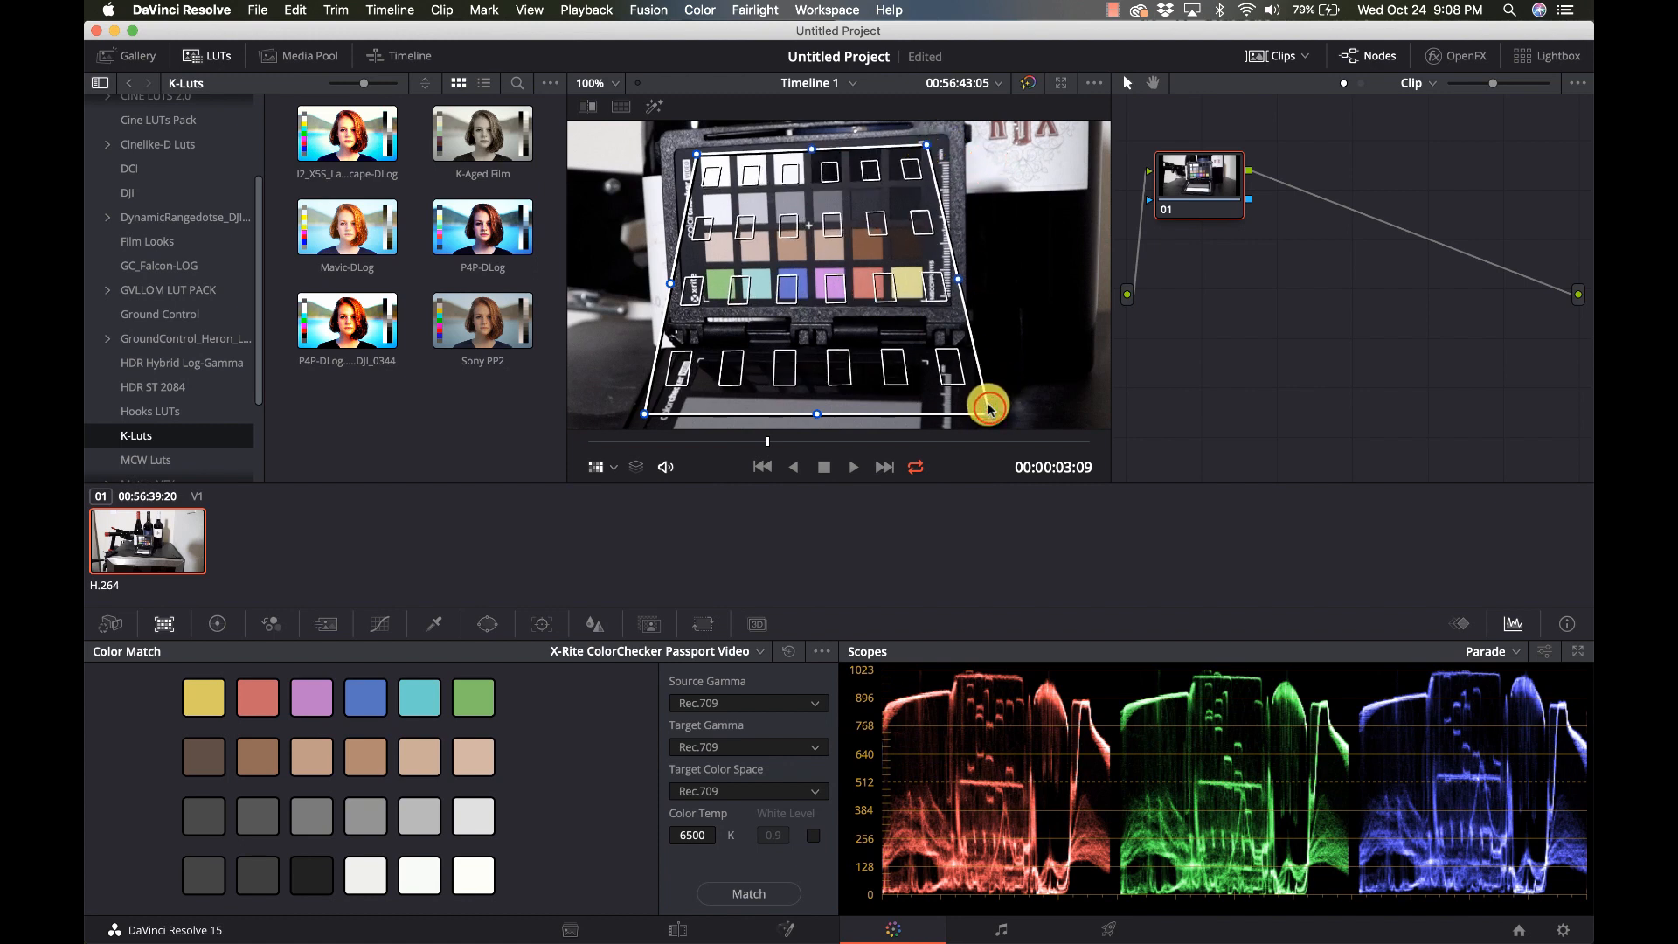
pyautogui.moveTo(976, 404); pyautogui.dragTo(985, 410)
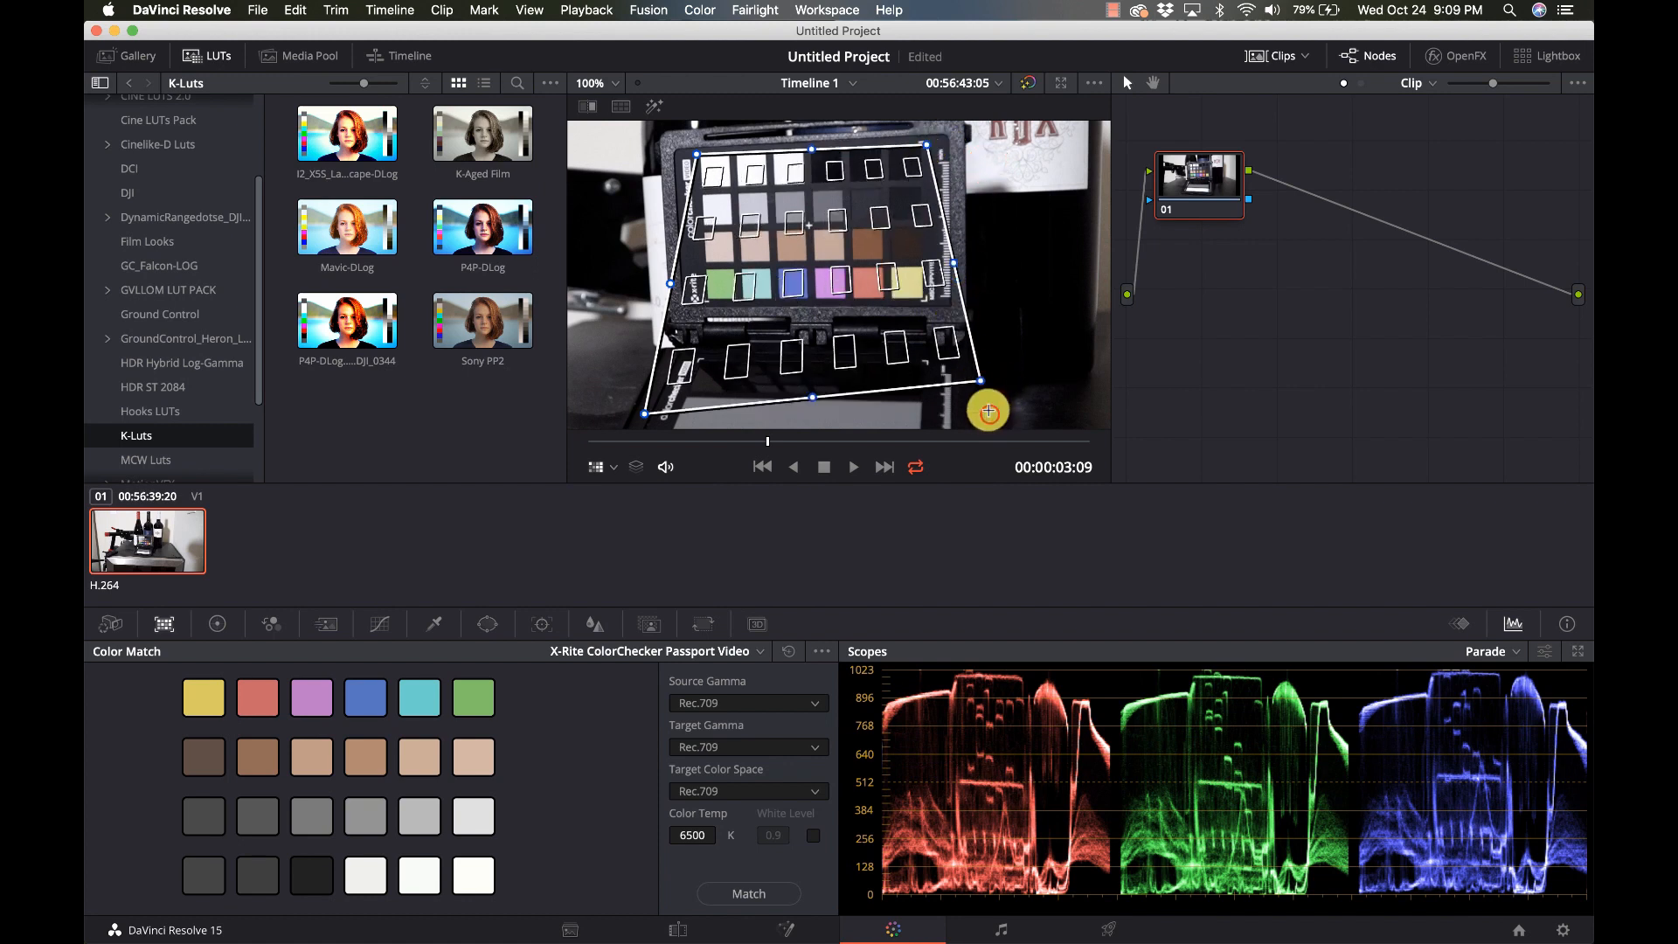
pyautogui.moveTo(986, 409); pyautogui.dragTo(928, 297)
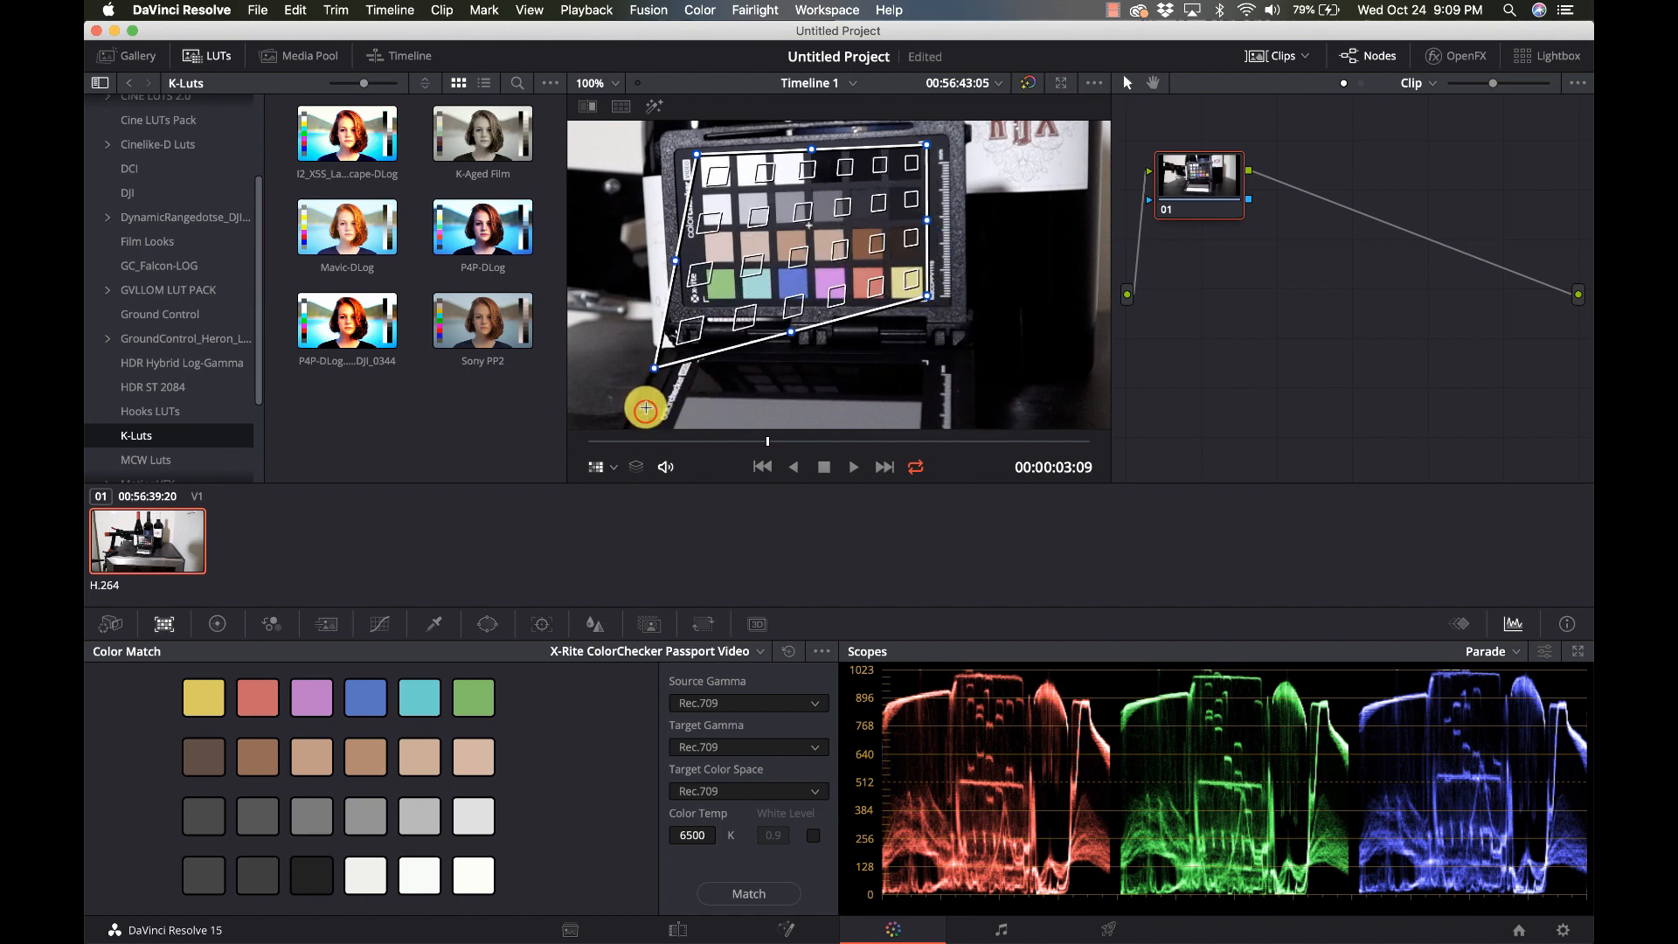
pyautogui.moveTo(645, 409); pyautogui.dragTo(701, 301)
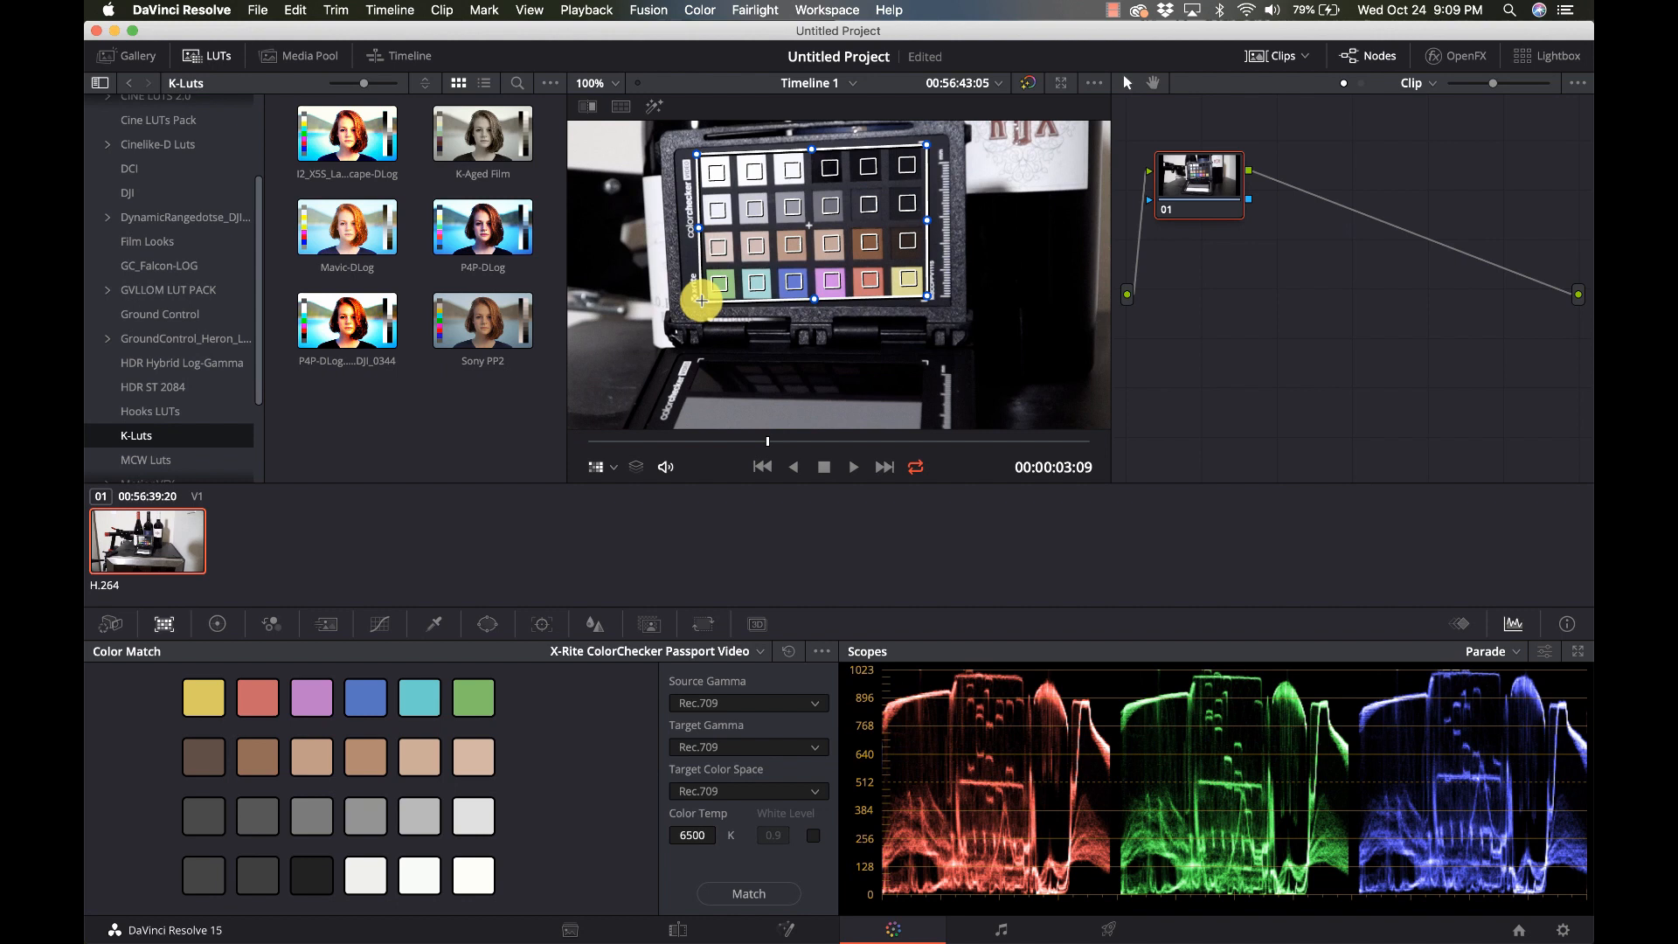
pyautogui.moveTo(701, 301); pyautogui.dragTo(927, 297)
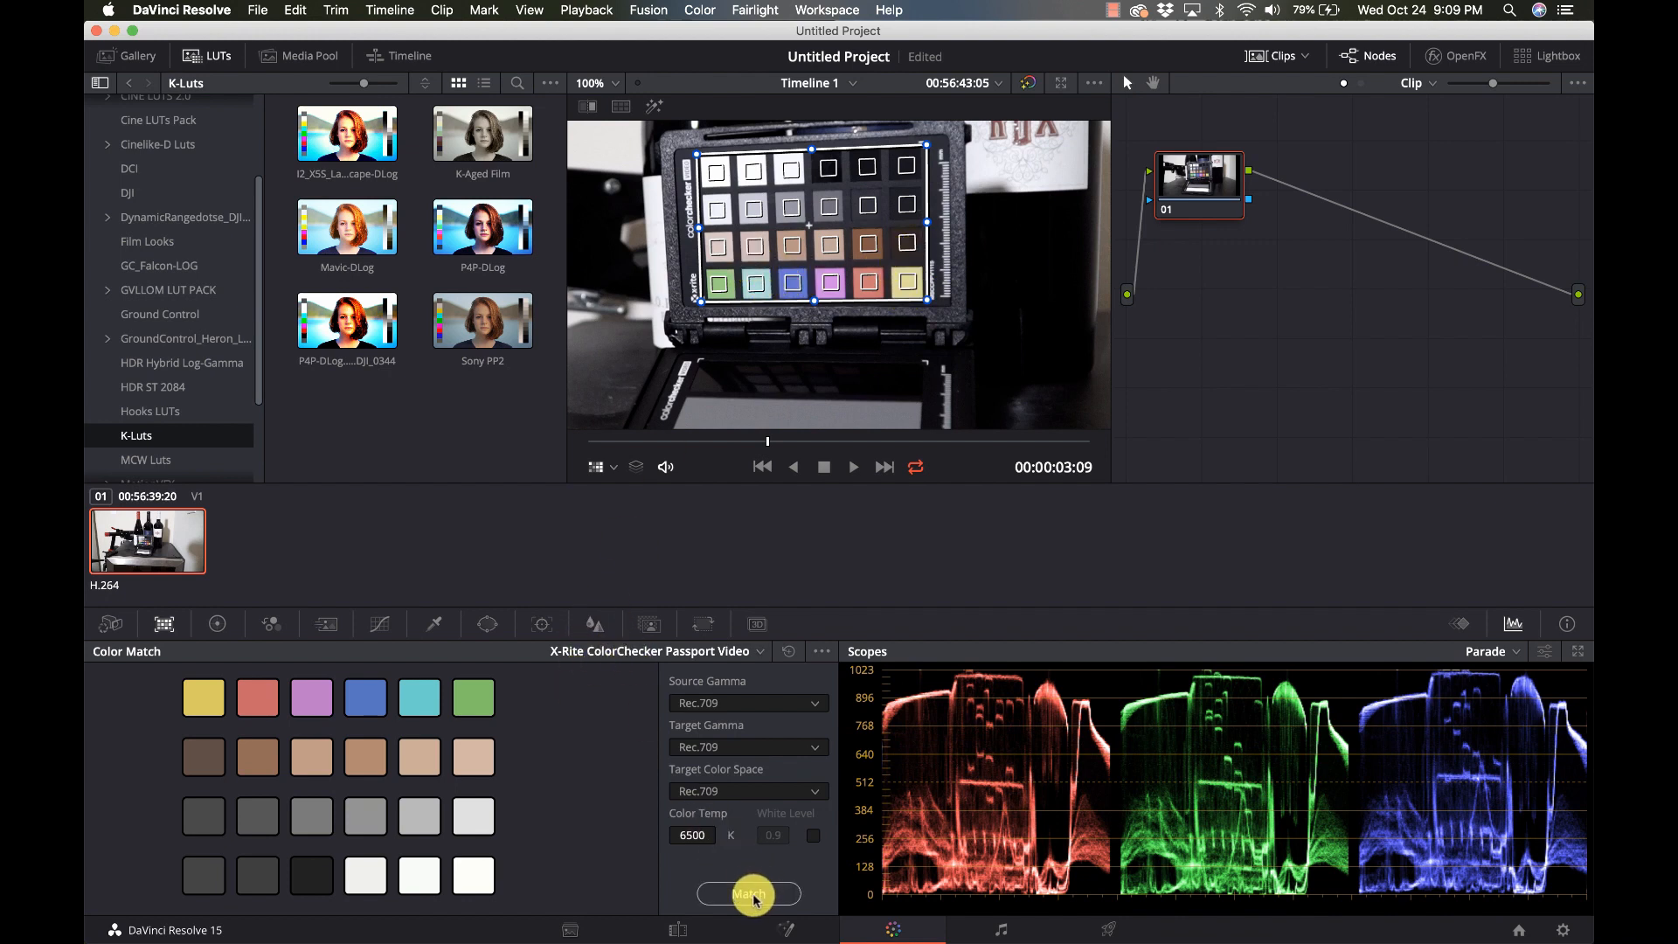
# Step: Run Match so the clip is corrected to the Passport Video chart, giving per-patch readouts
pyautogui.click(750, 893)
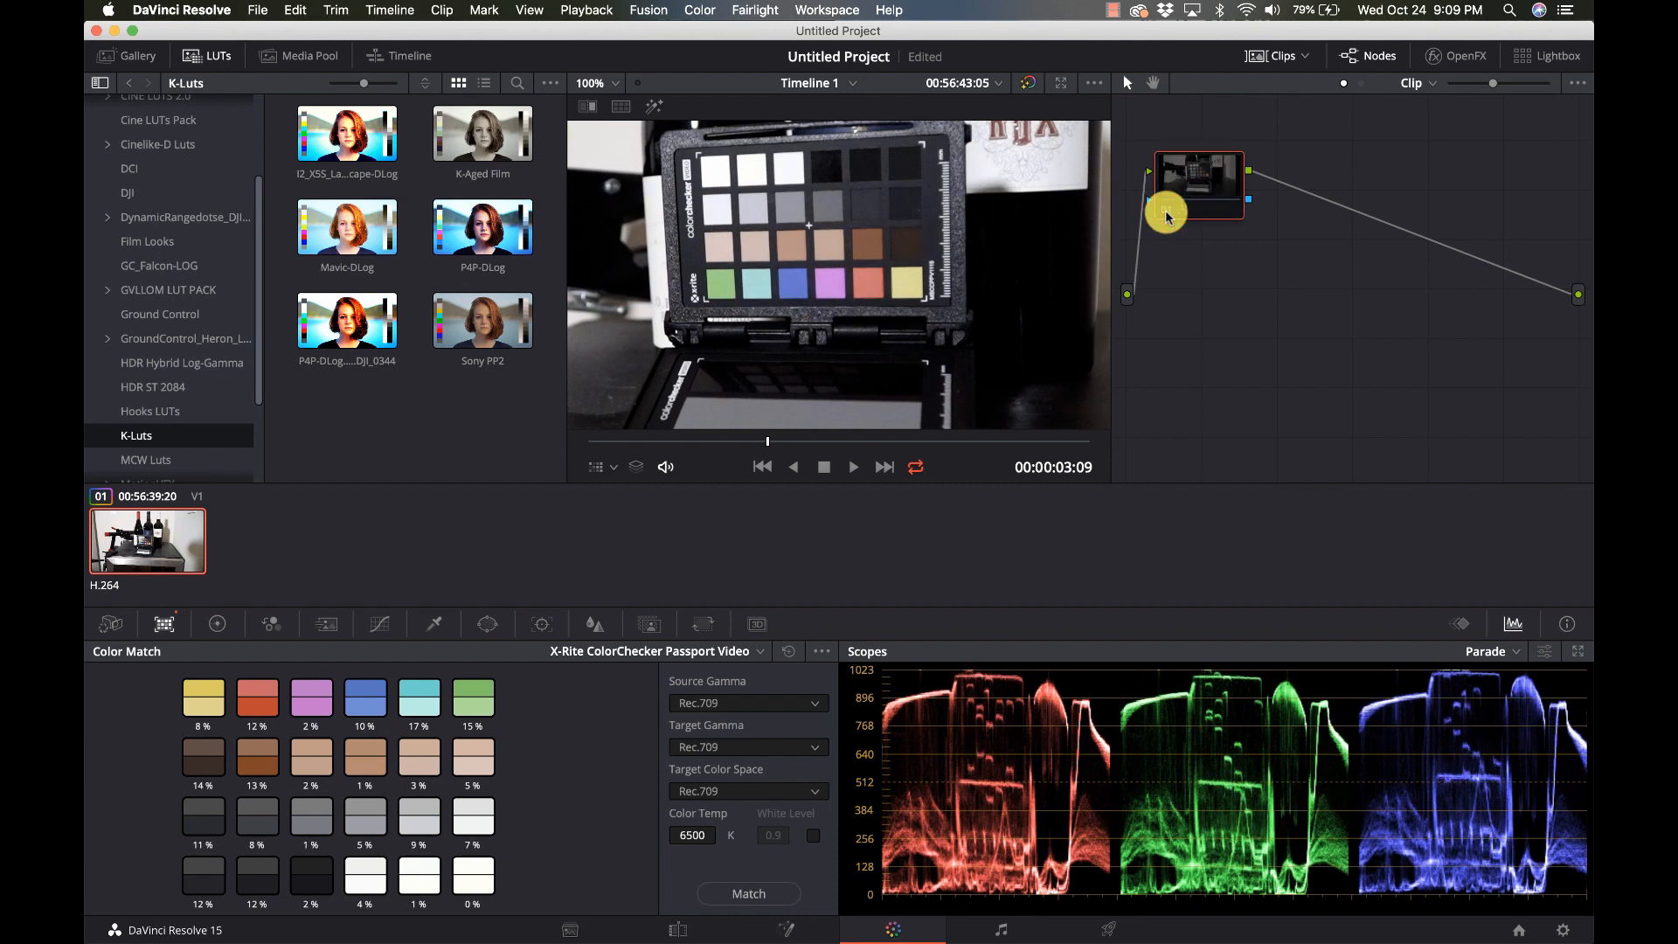
pyautogui.moveTo(1166, 216)
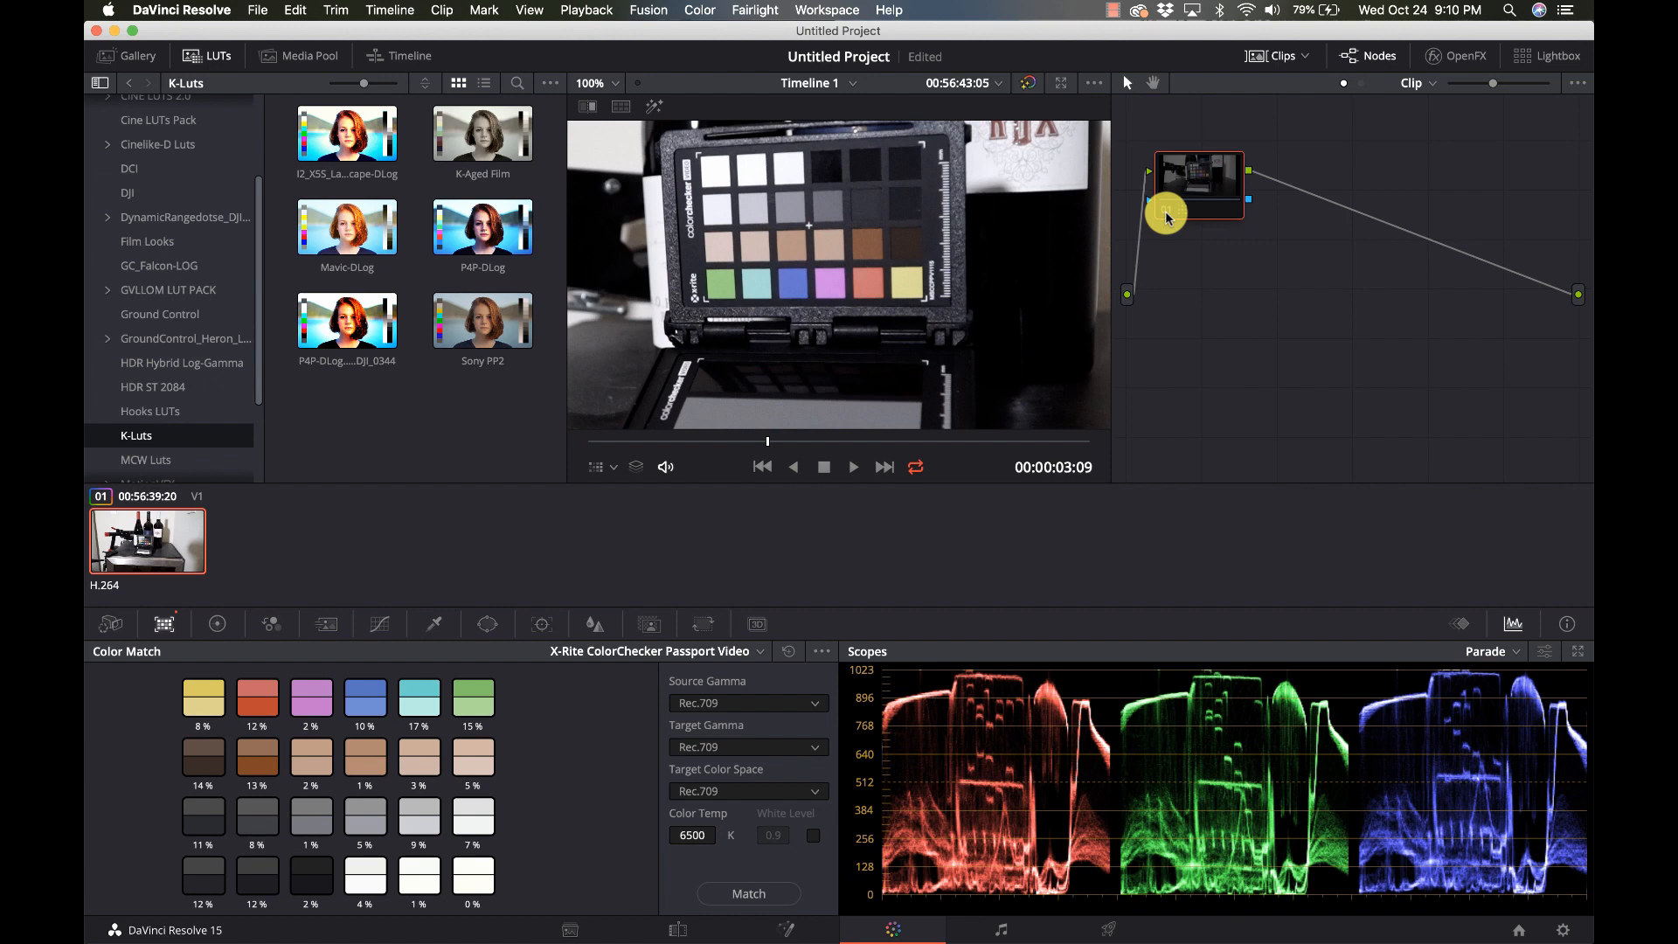
# Step: Select the node and reopen the chart type list, Passport Video still chosen
pyautogui.click(1166, 214)
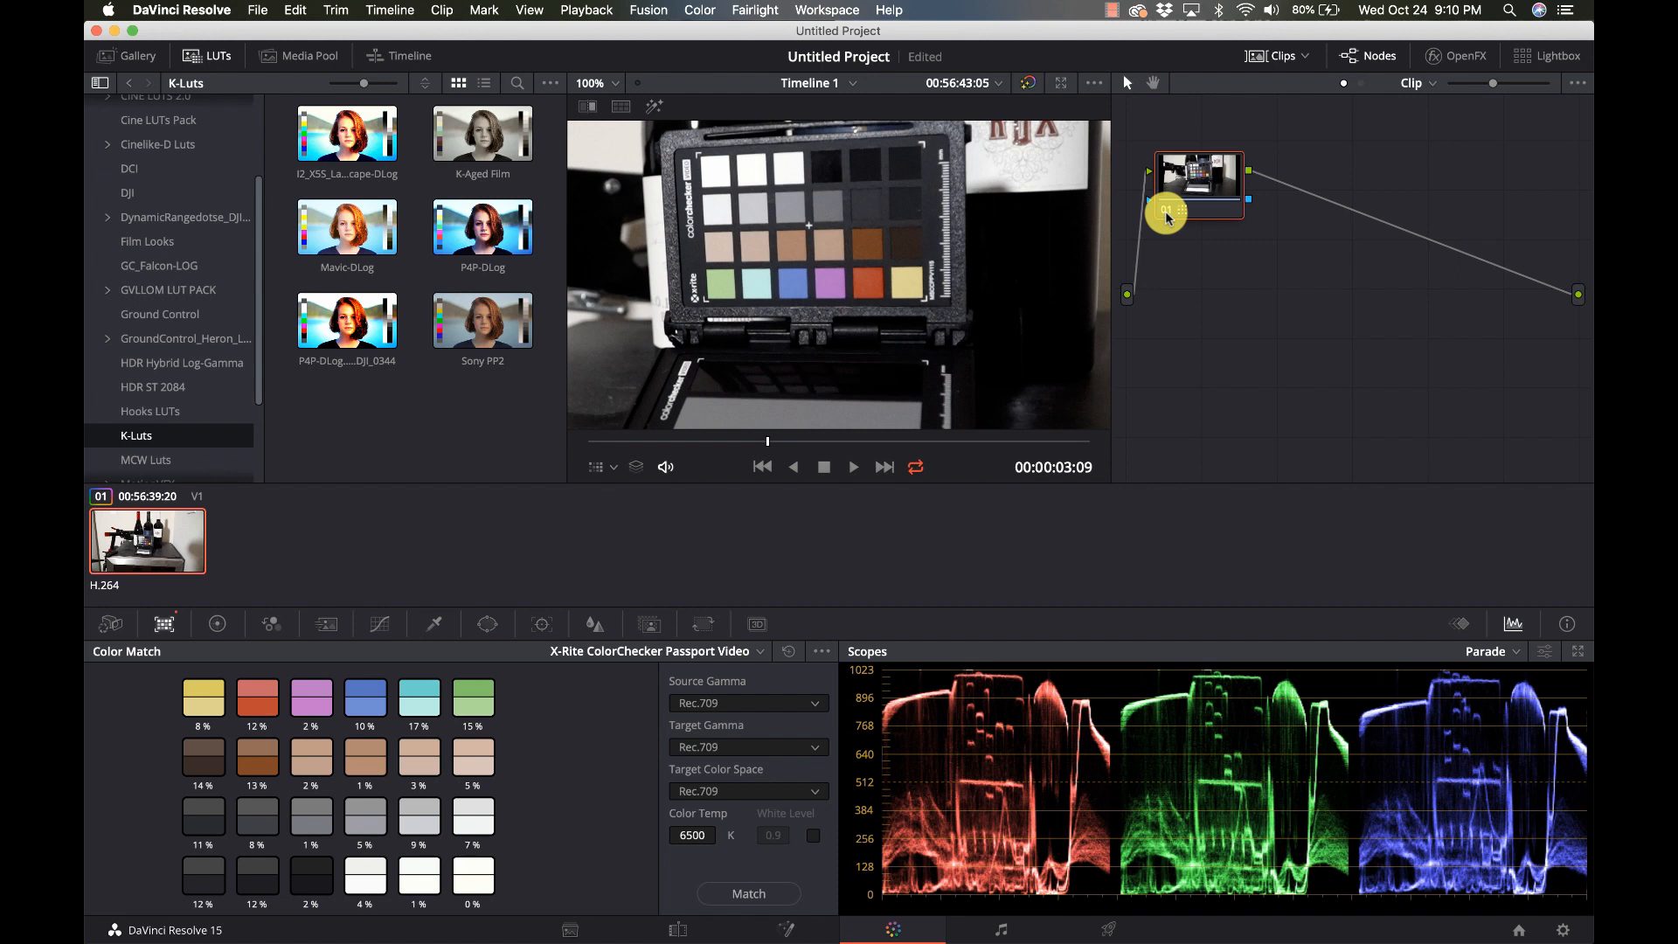
pyautogui.click(652, 650)
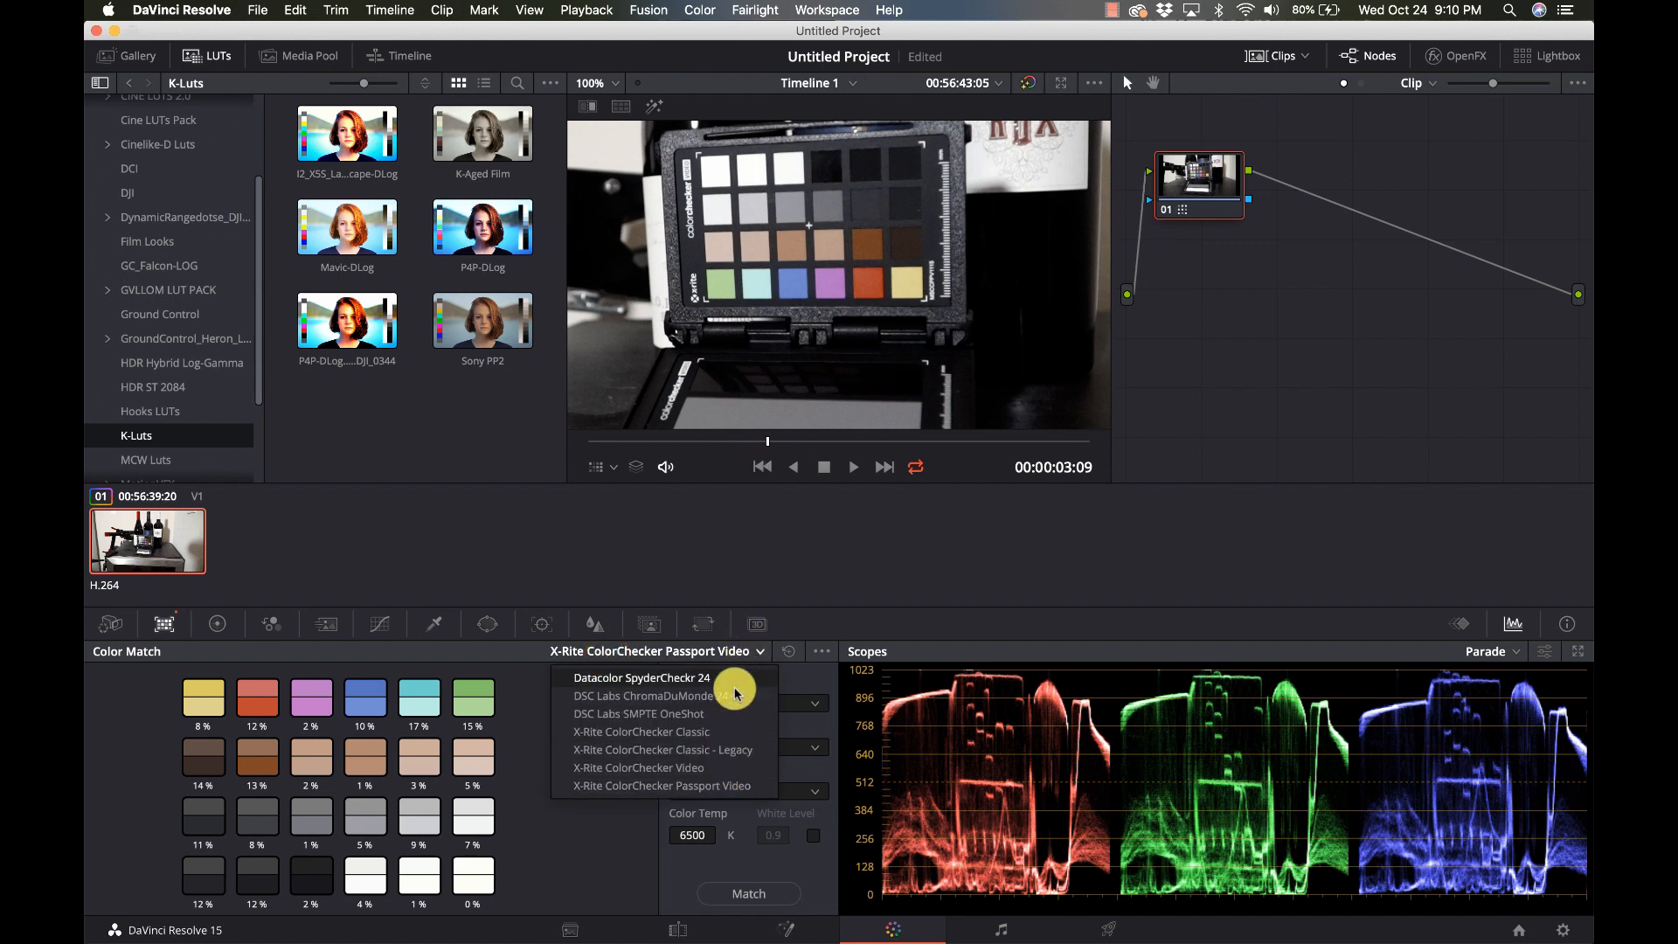
pyautogui.moveTo(736, 703)
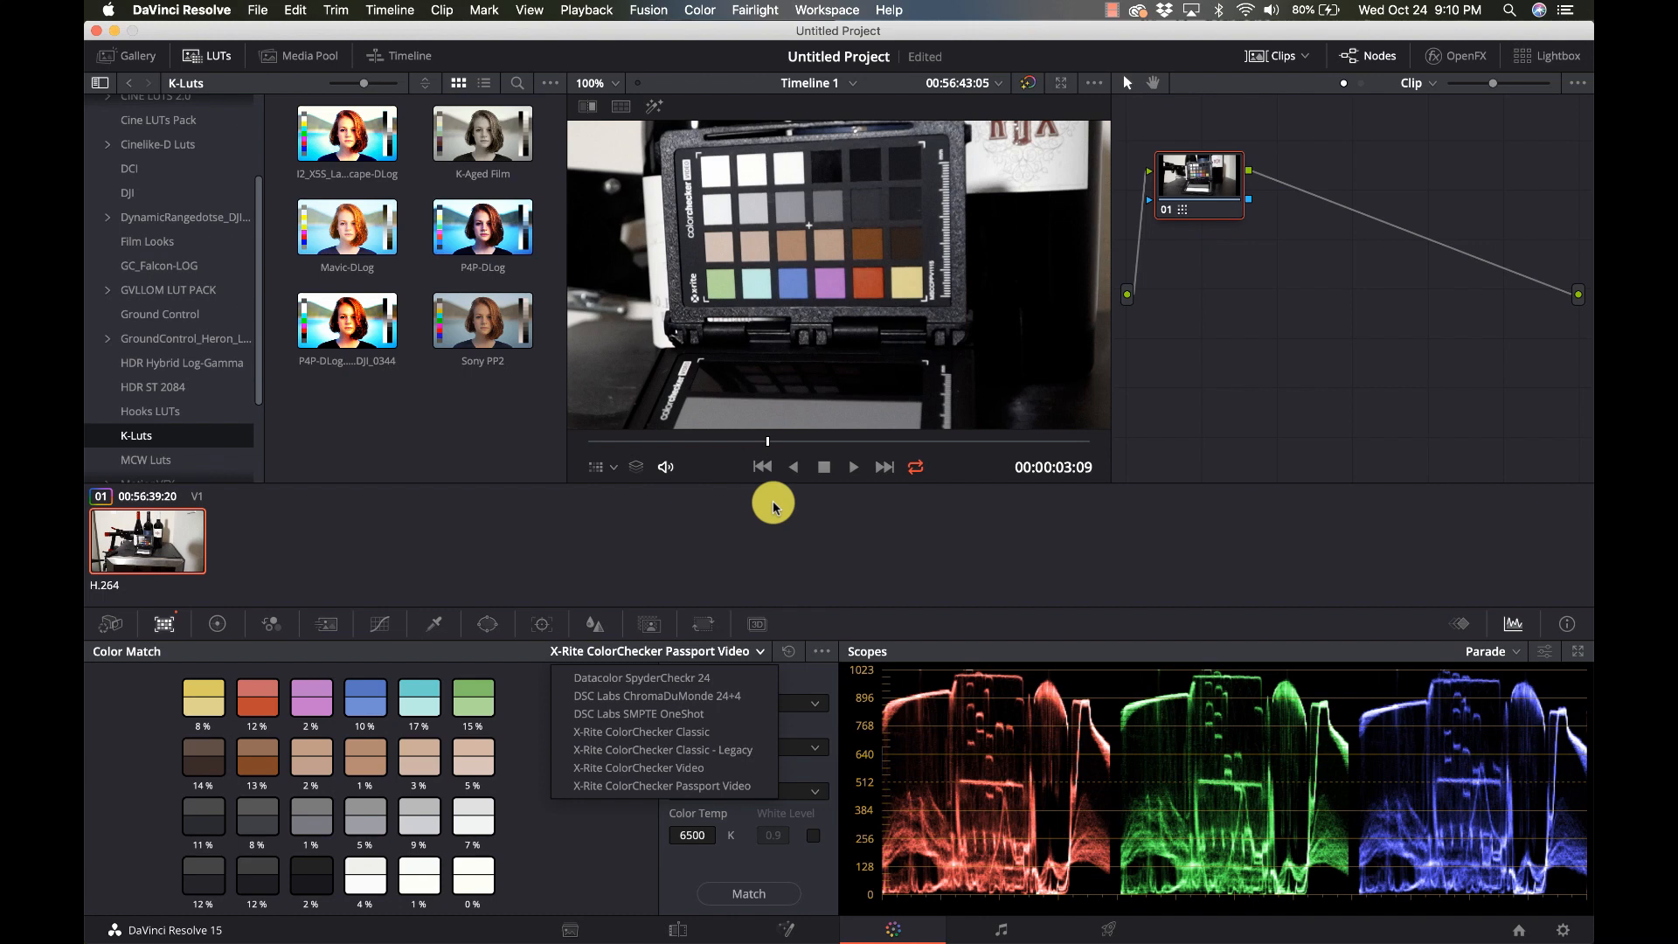
pyautogui.moveTo(818, 488)
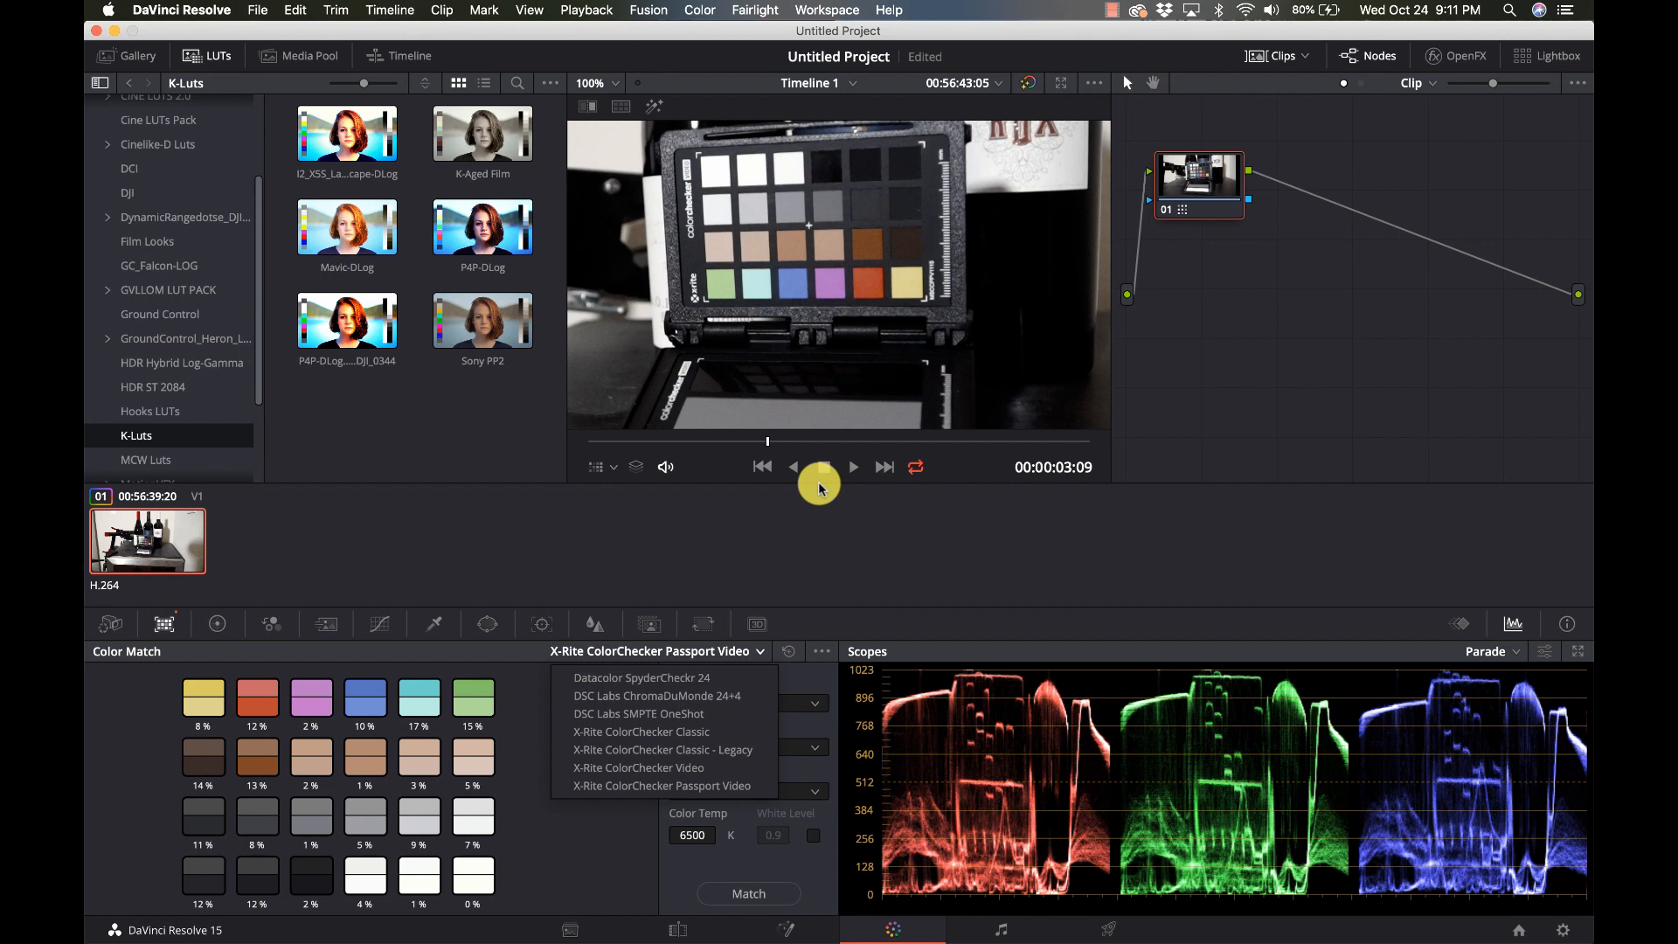